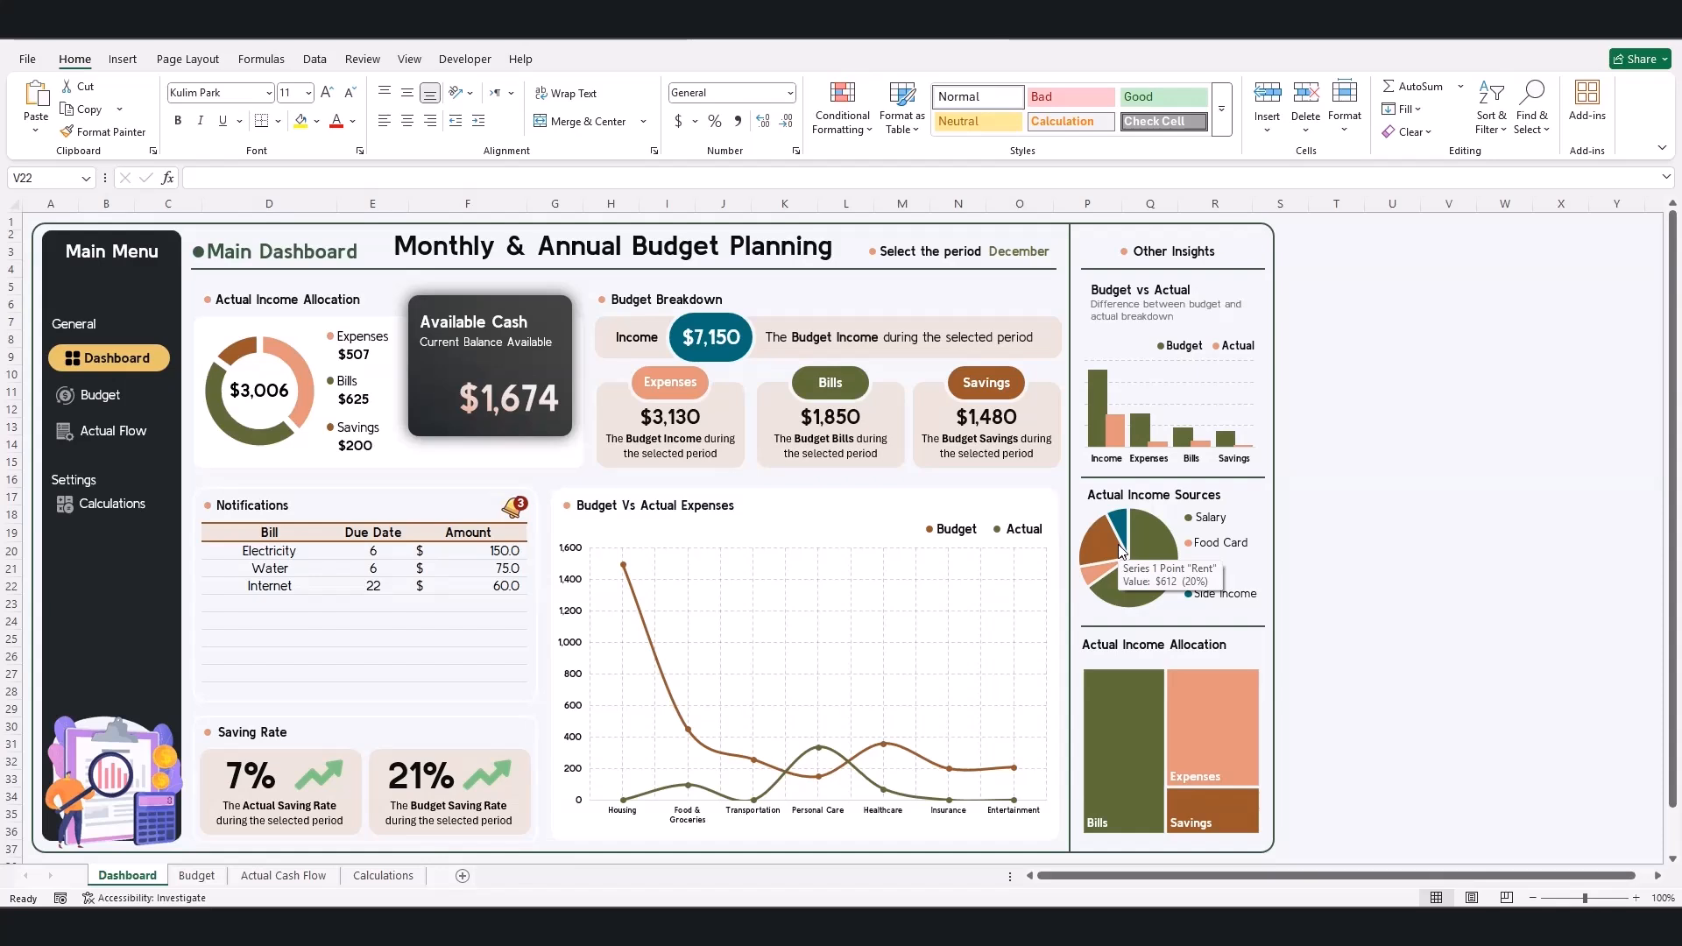
pyautogui.moveTo(1249, 511)
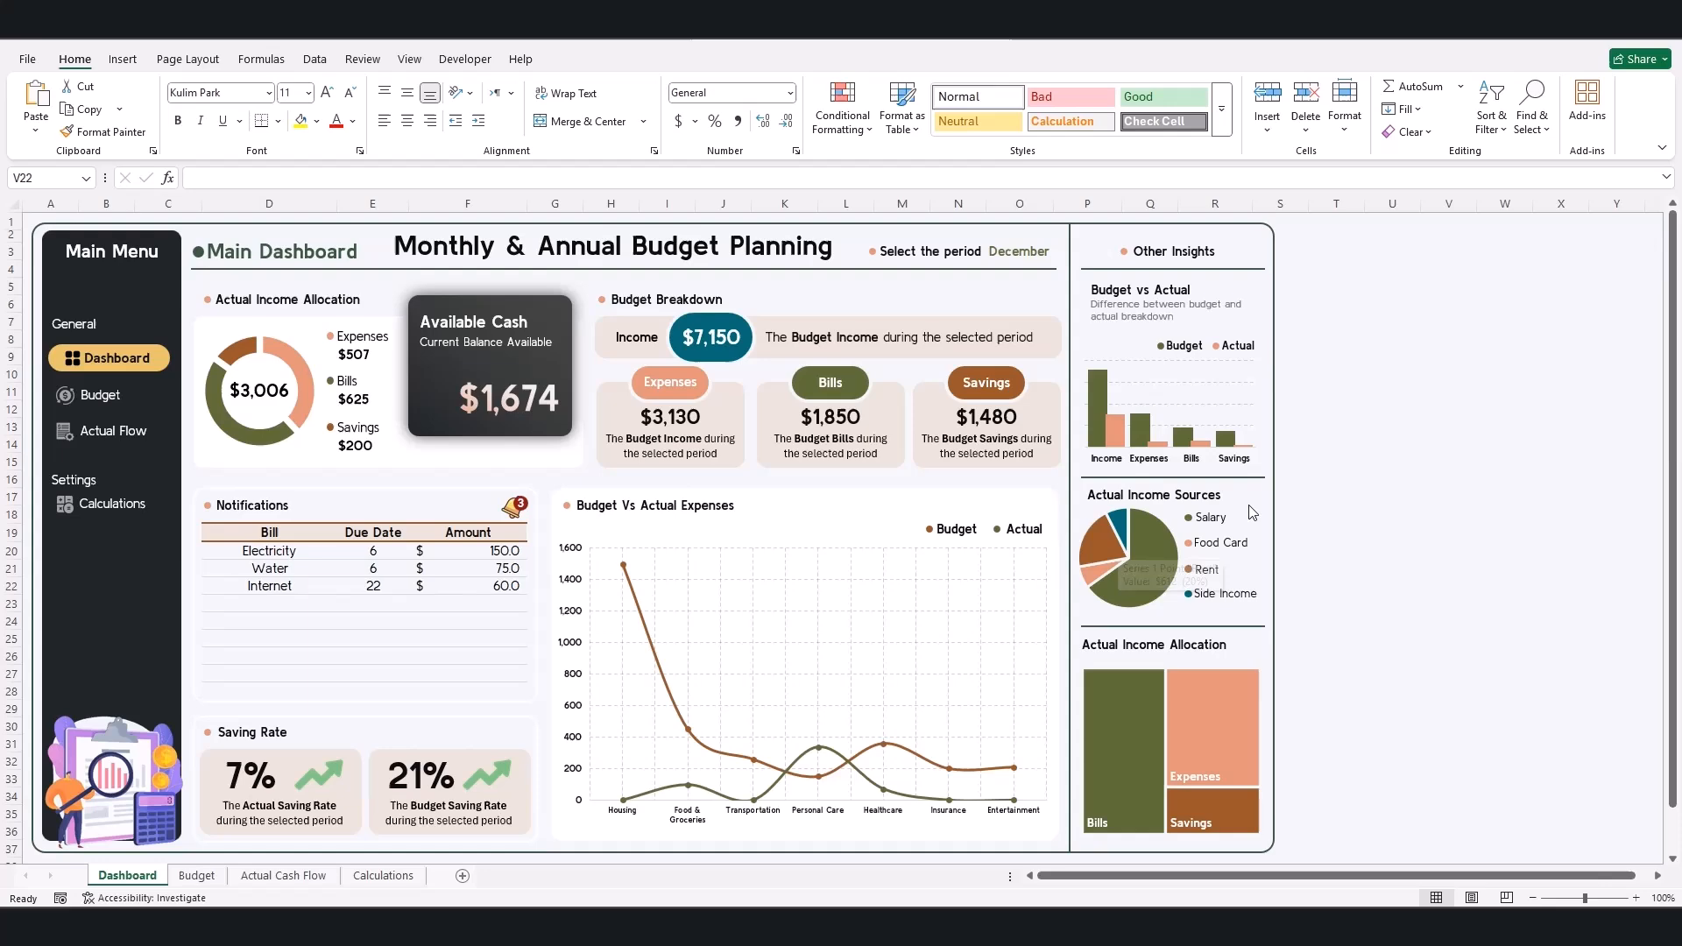
pyautogui.moveTo(1417, 487)
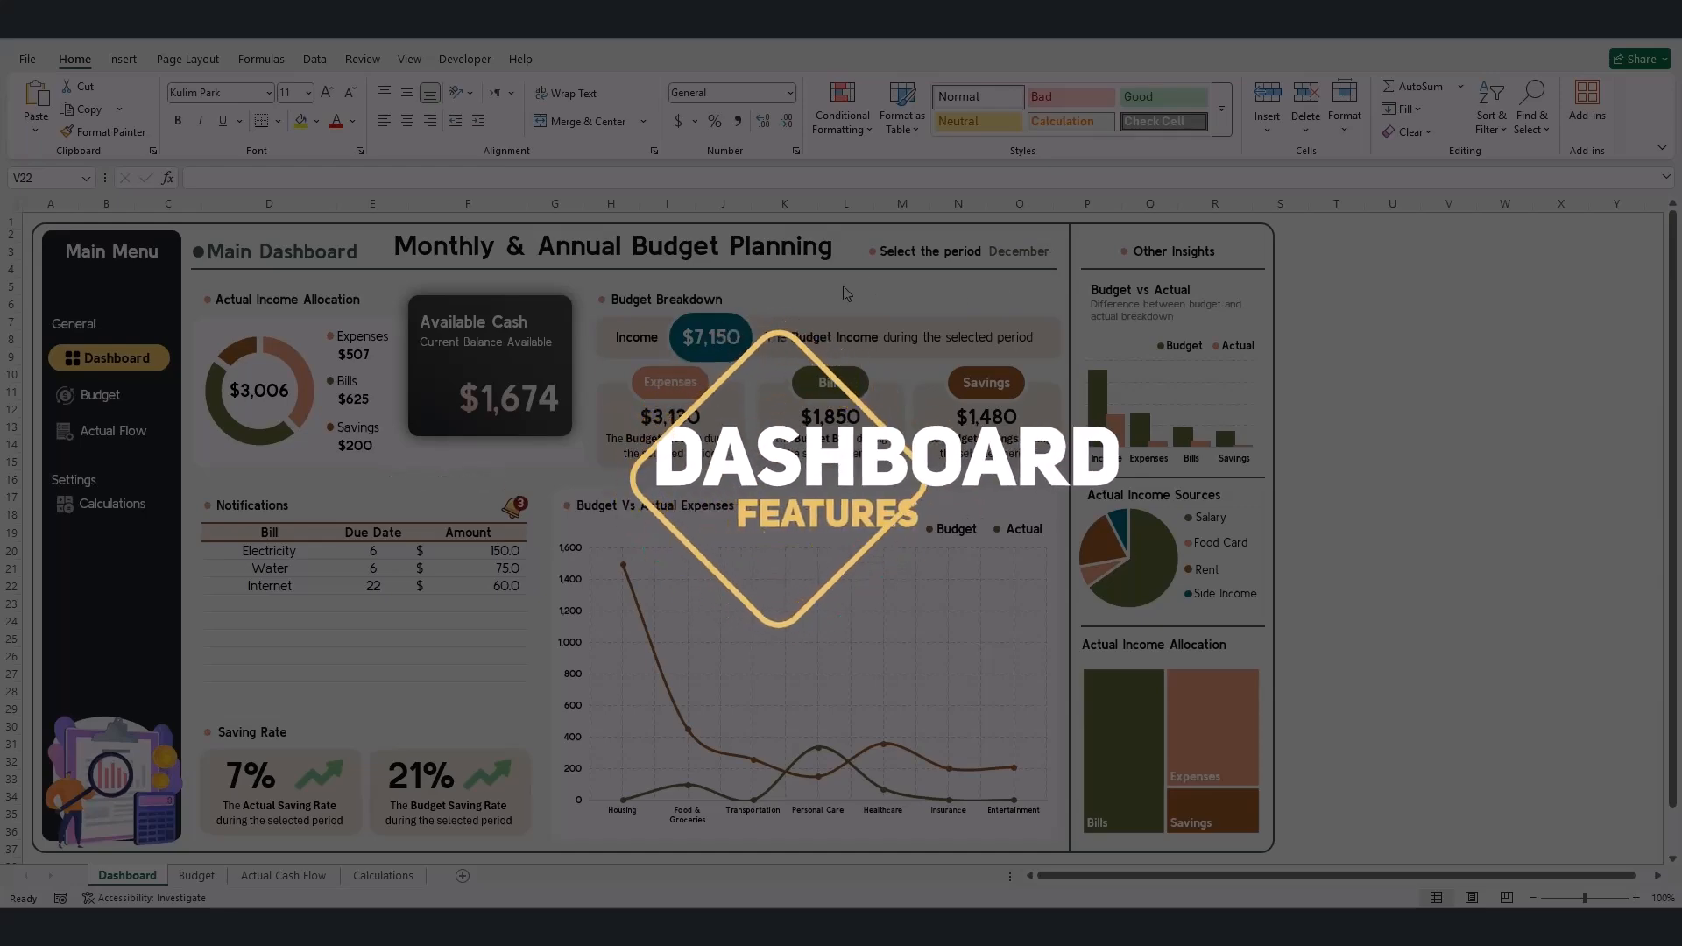
# - Show the period dropdown in O3 listing the months and Year
pyautogui.click(1060, 250)
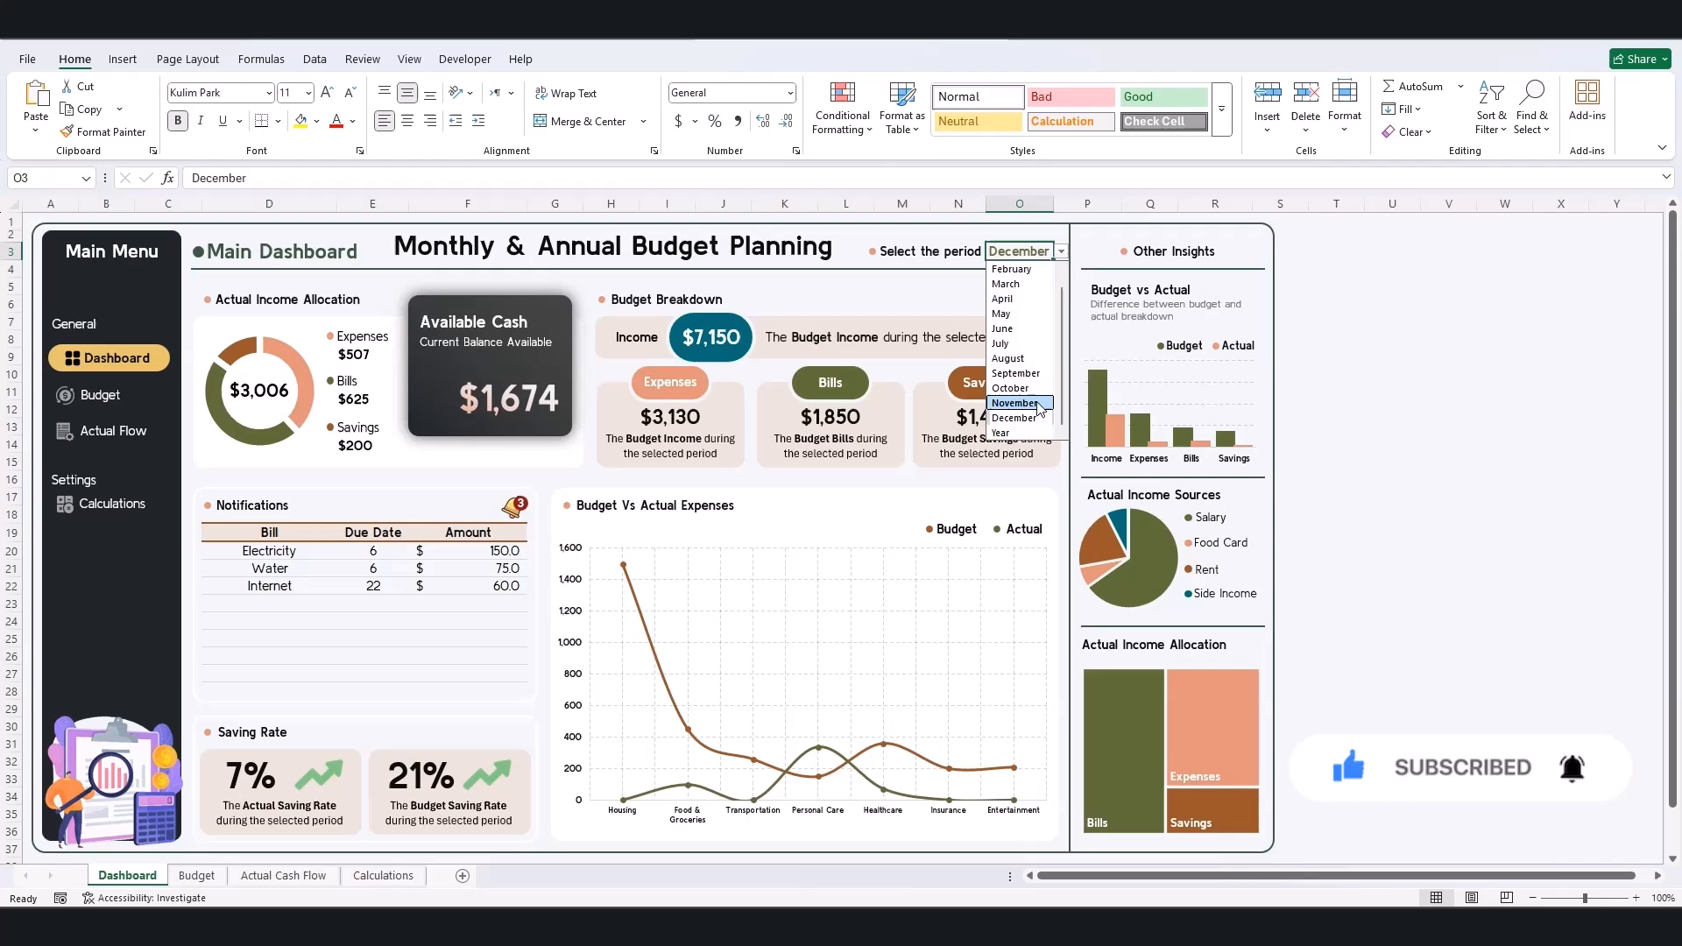
# - Choose November so all dashboard figures and charts refresh for that month
pyautogui.click(1014, 403)
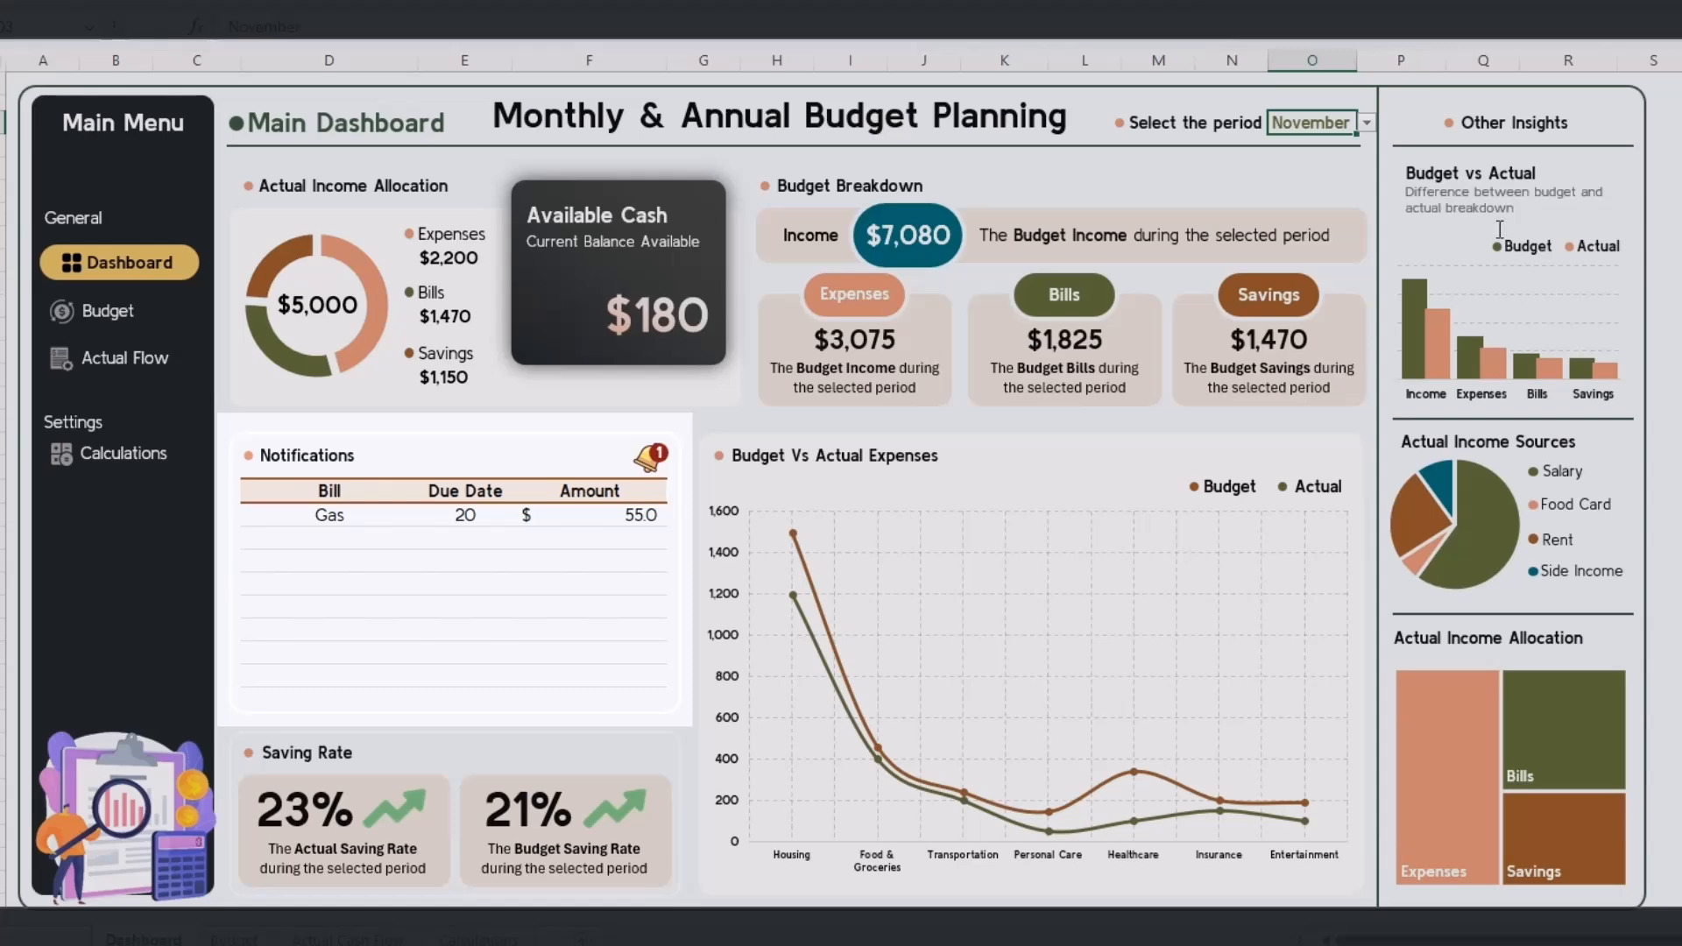
# - Choose December again from the period dropdown in O3
pyautogui.click(1366, 122)
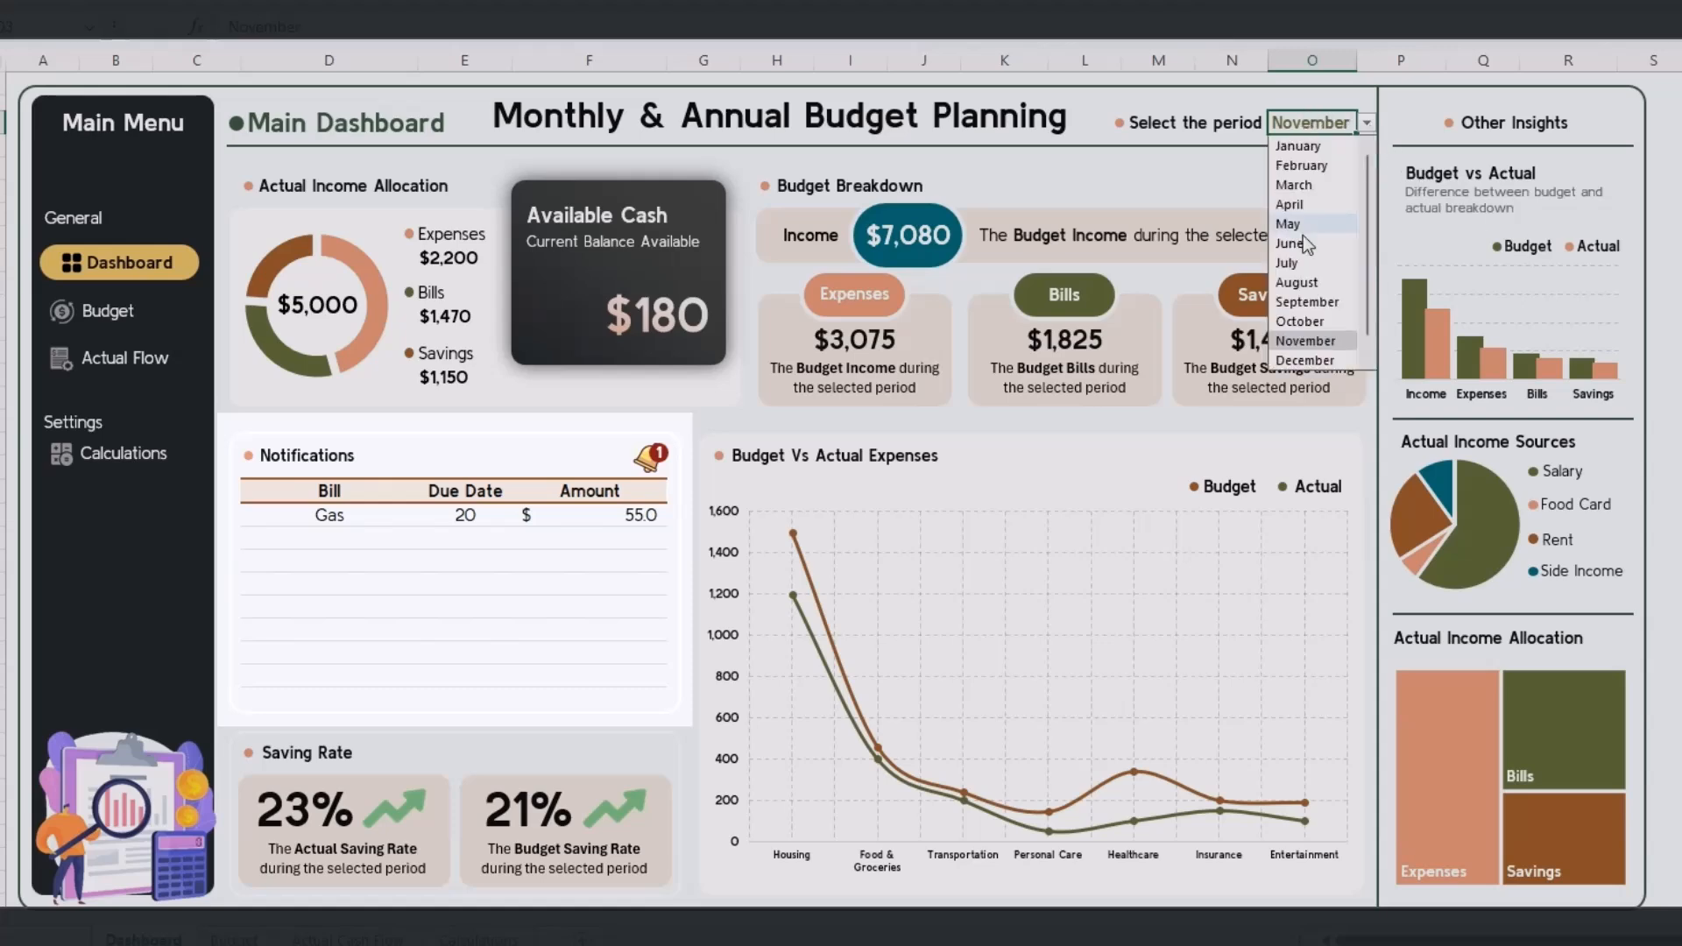
pyautogui.click(1305, 359)
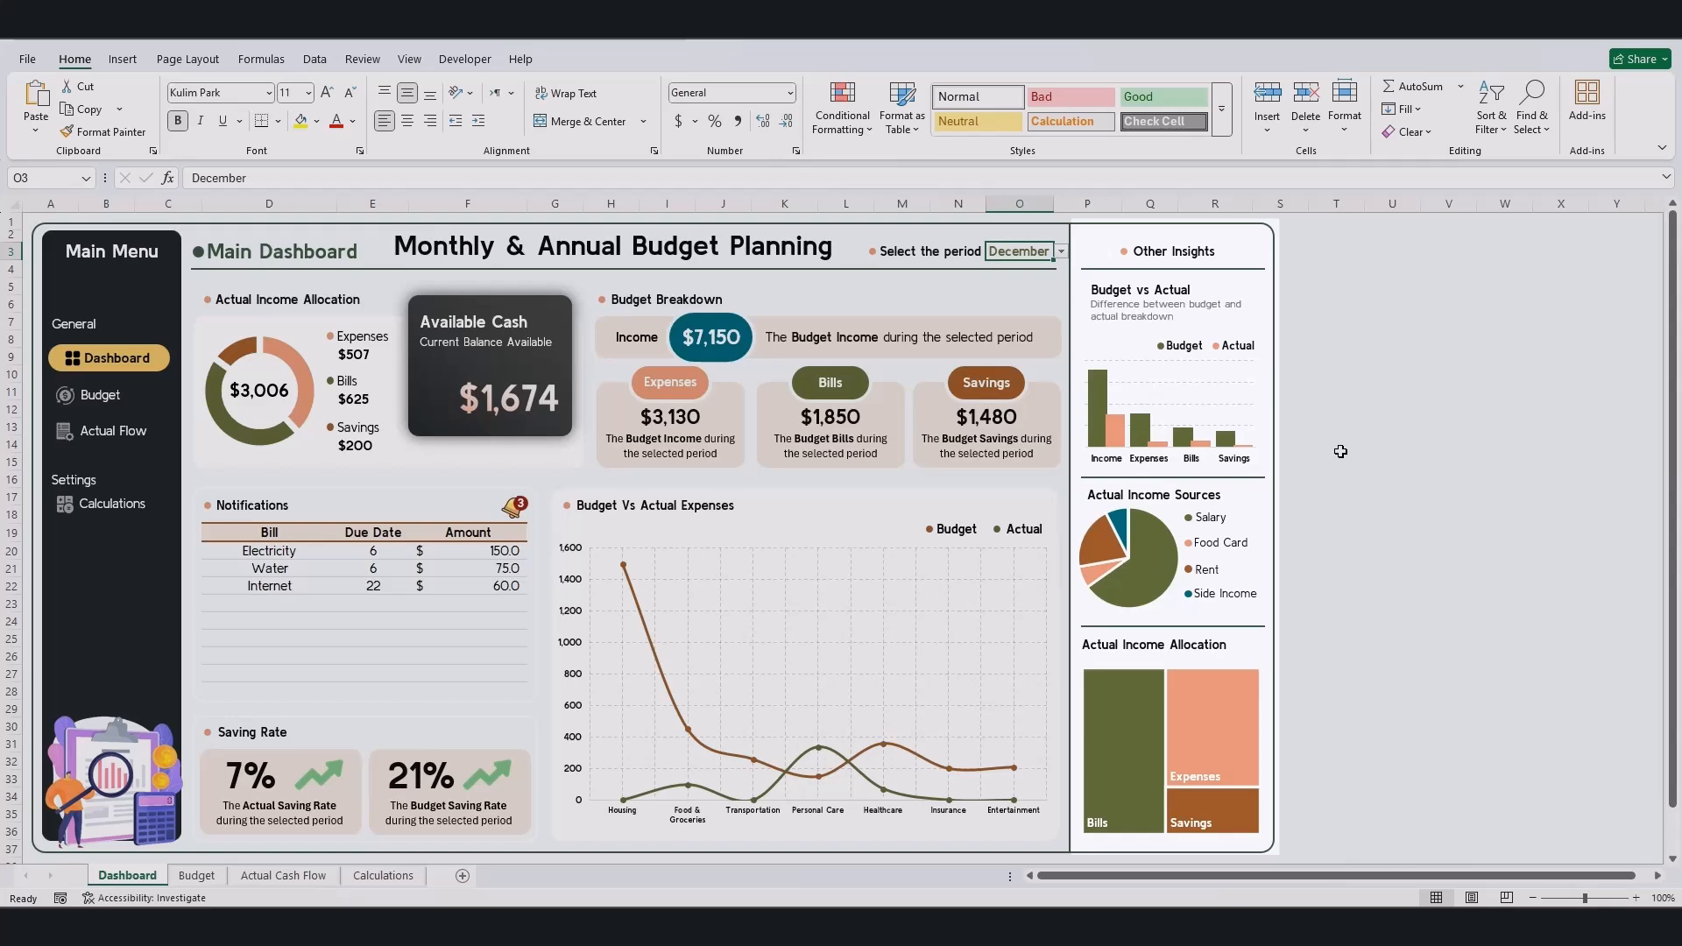
pyautogui.moveTo(1351, 417)
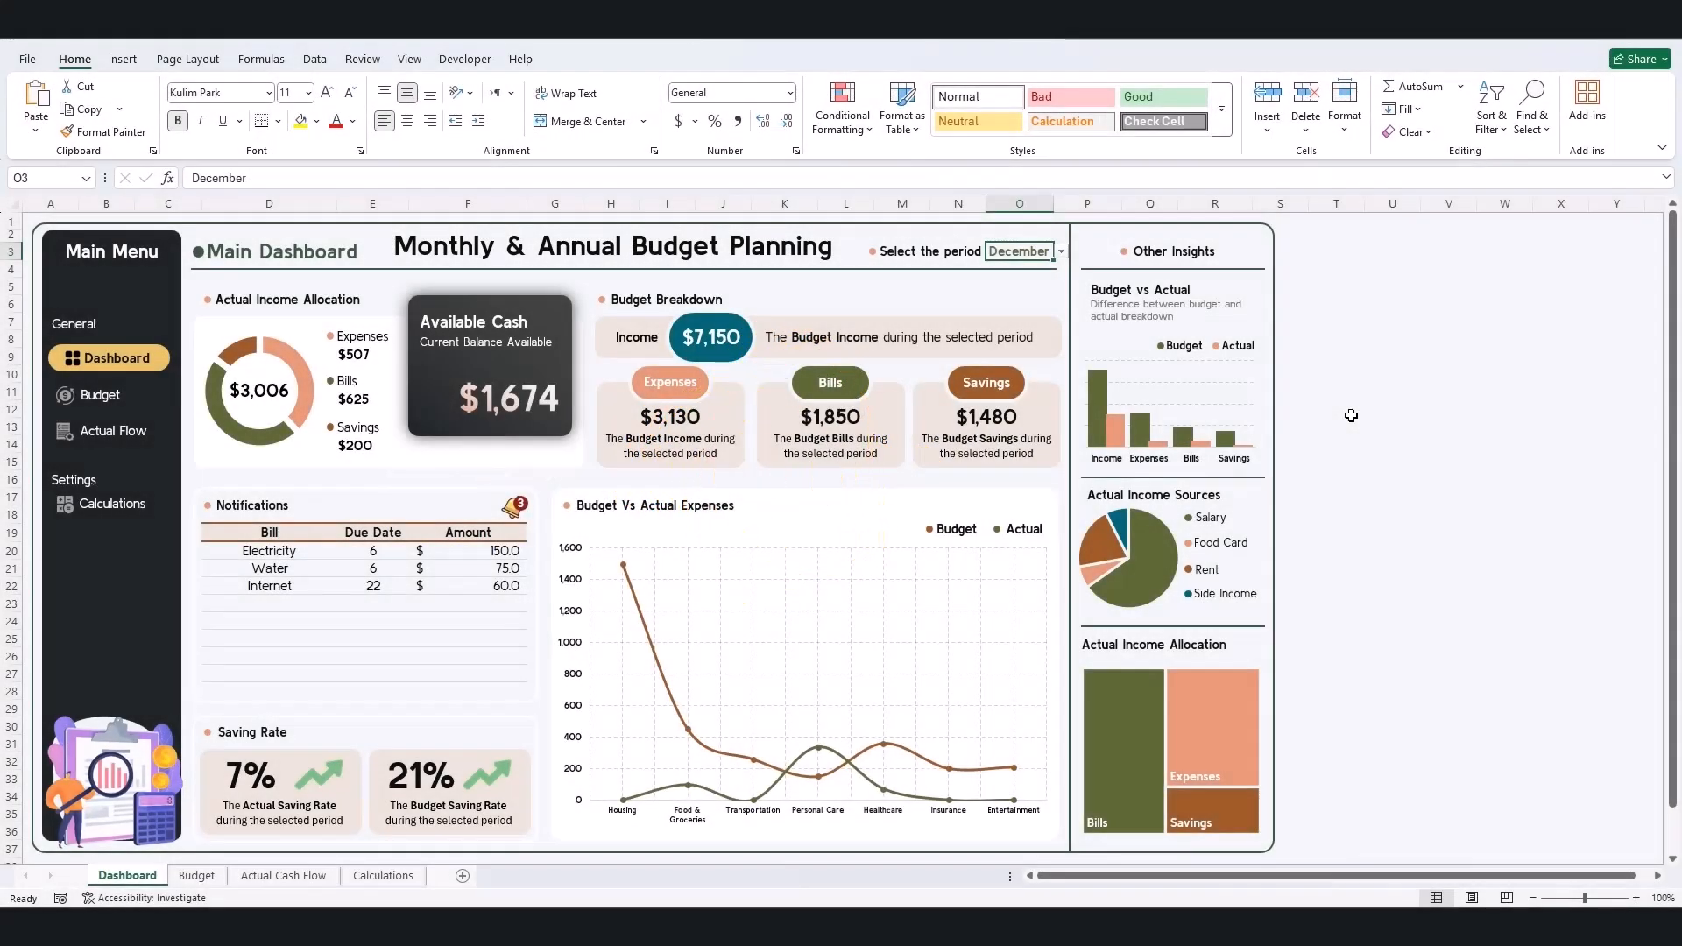
pyautogui.click(1335, 408)
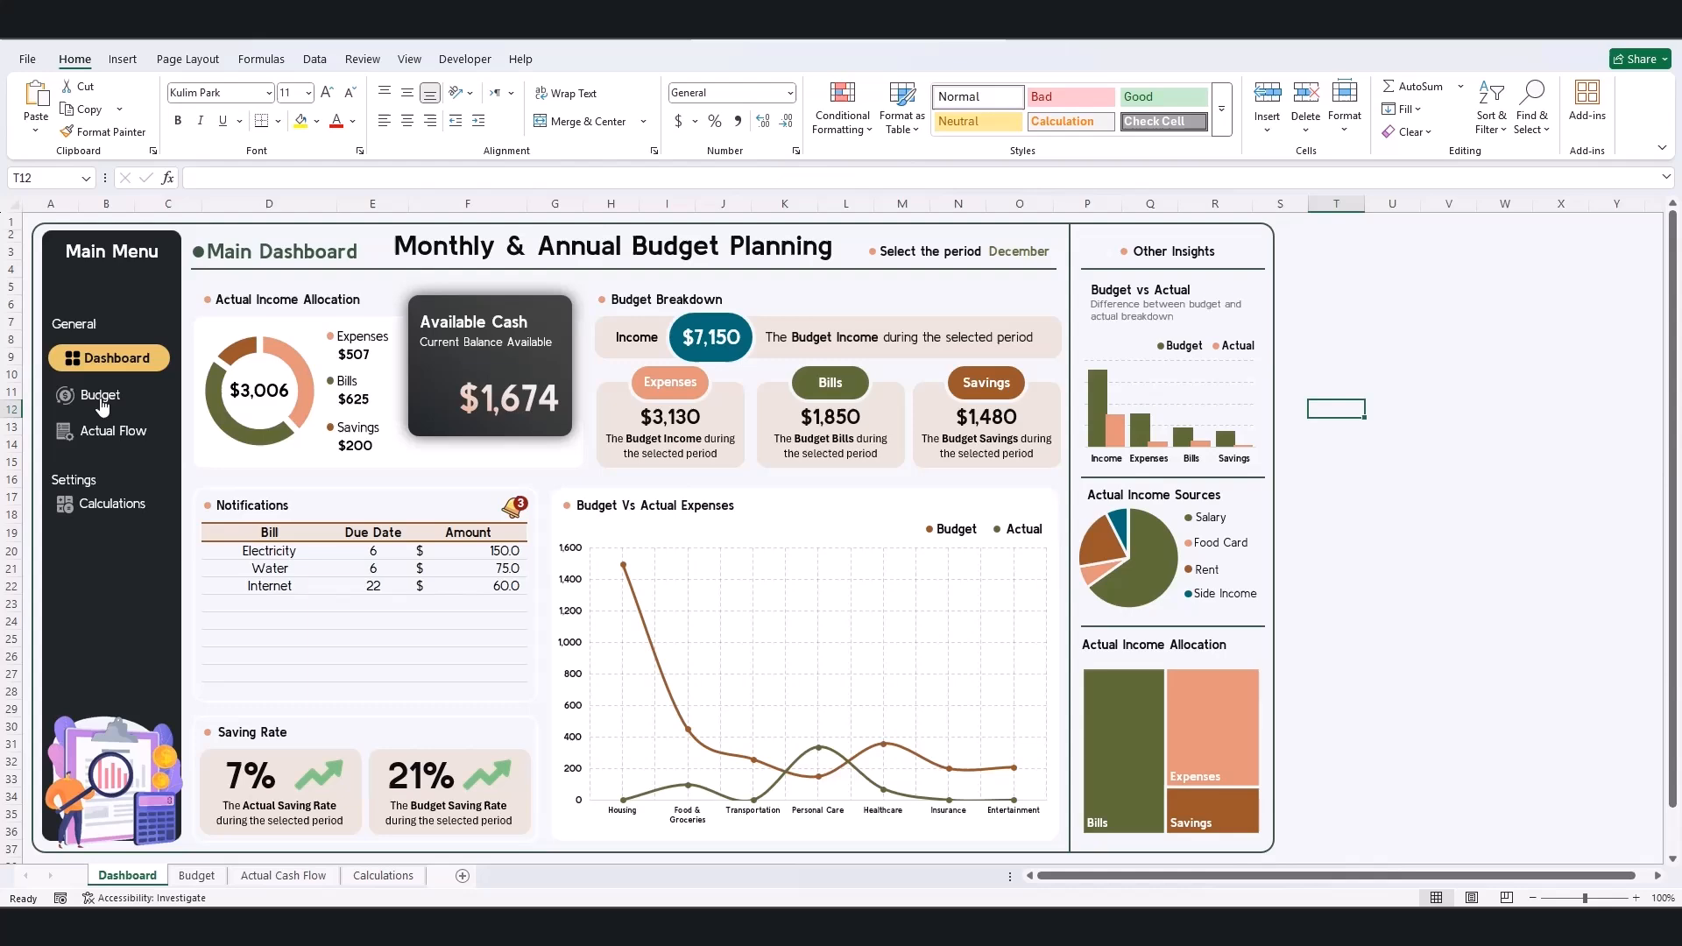
# - Review the Budget sheet tables, then show the Actual Cash Flow entries with the new 11/16/2025 Income row
pyautogui.click(100, 394)
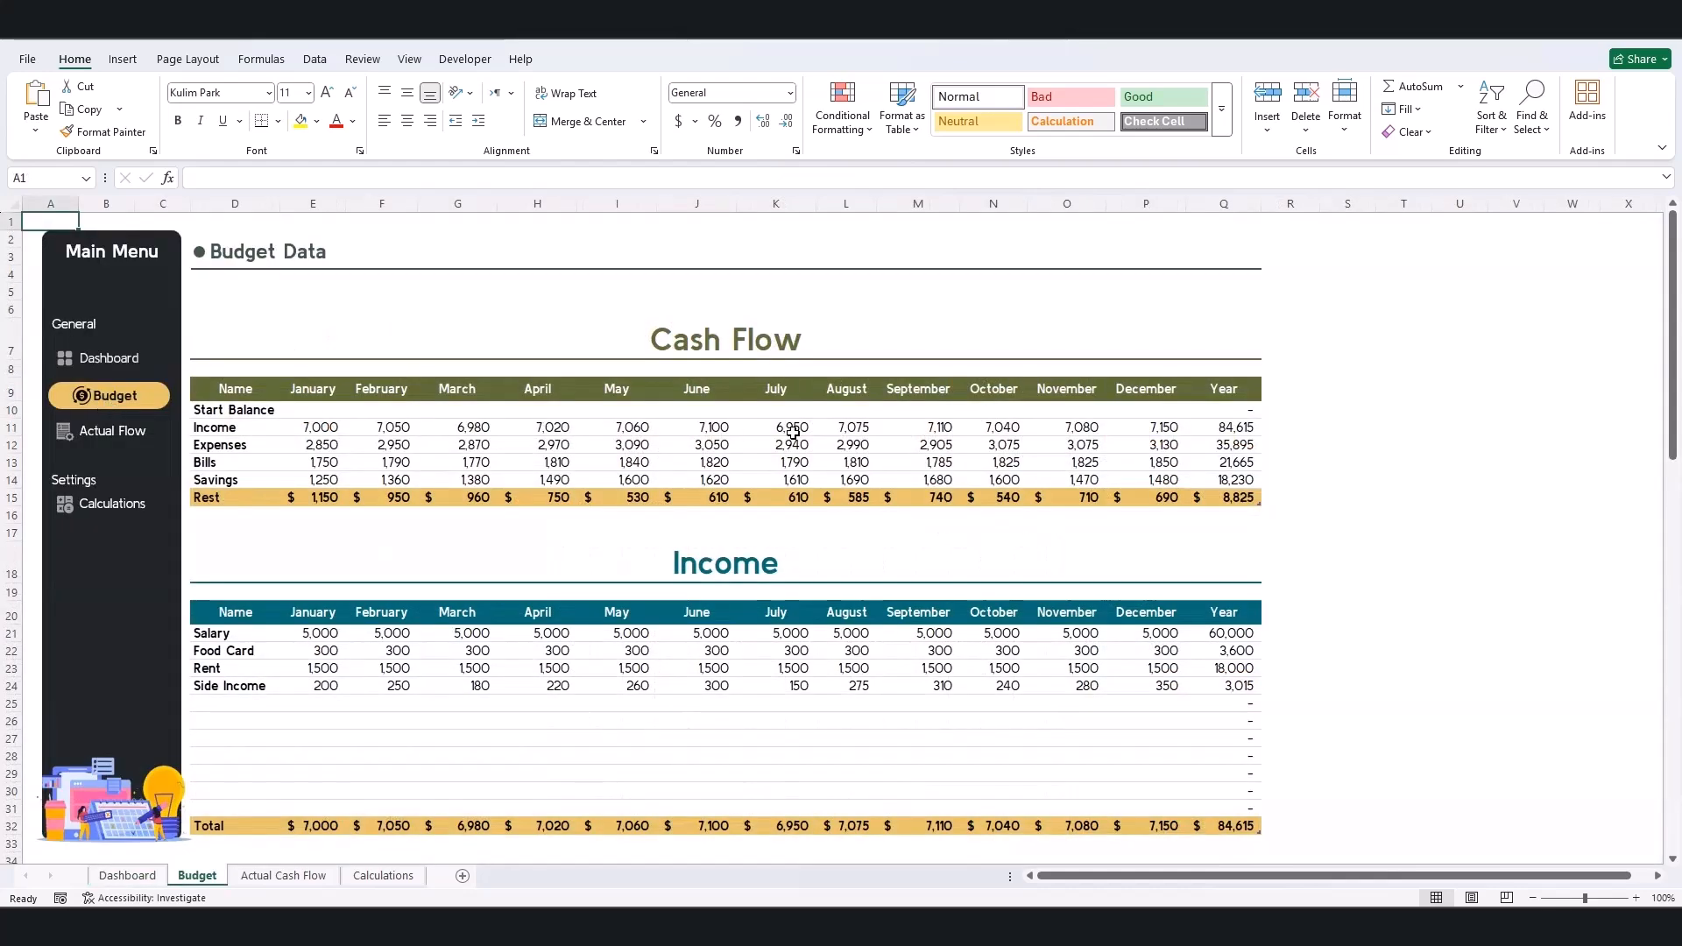
pyautogui.scroll(-3)
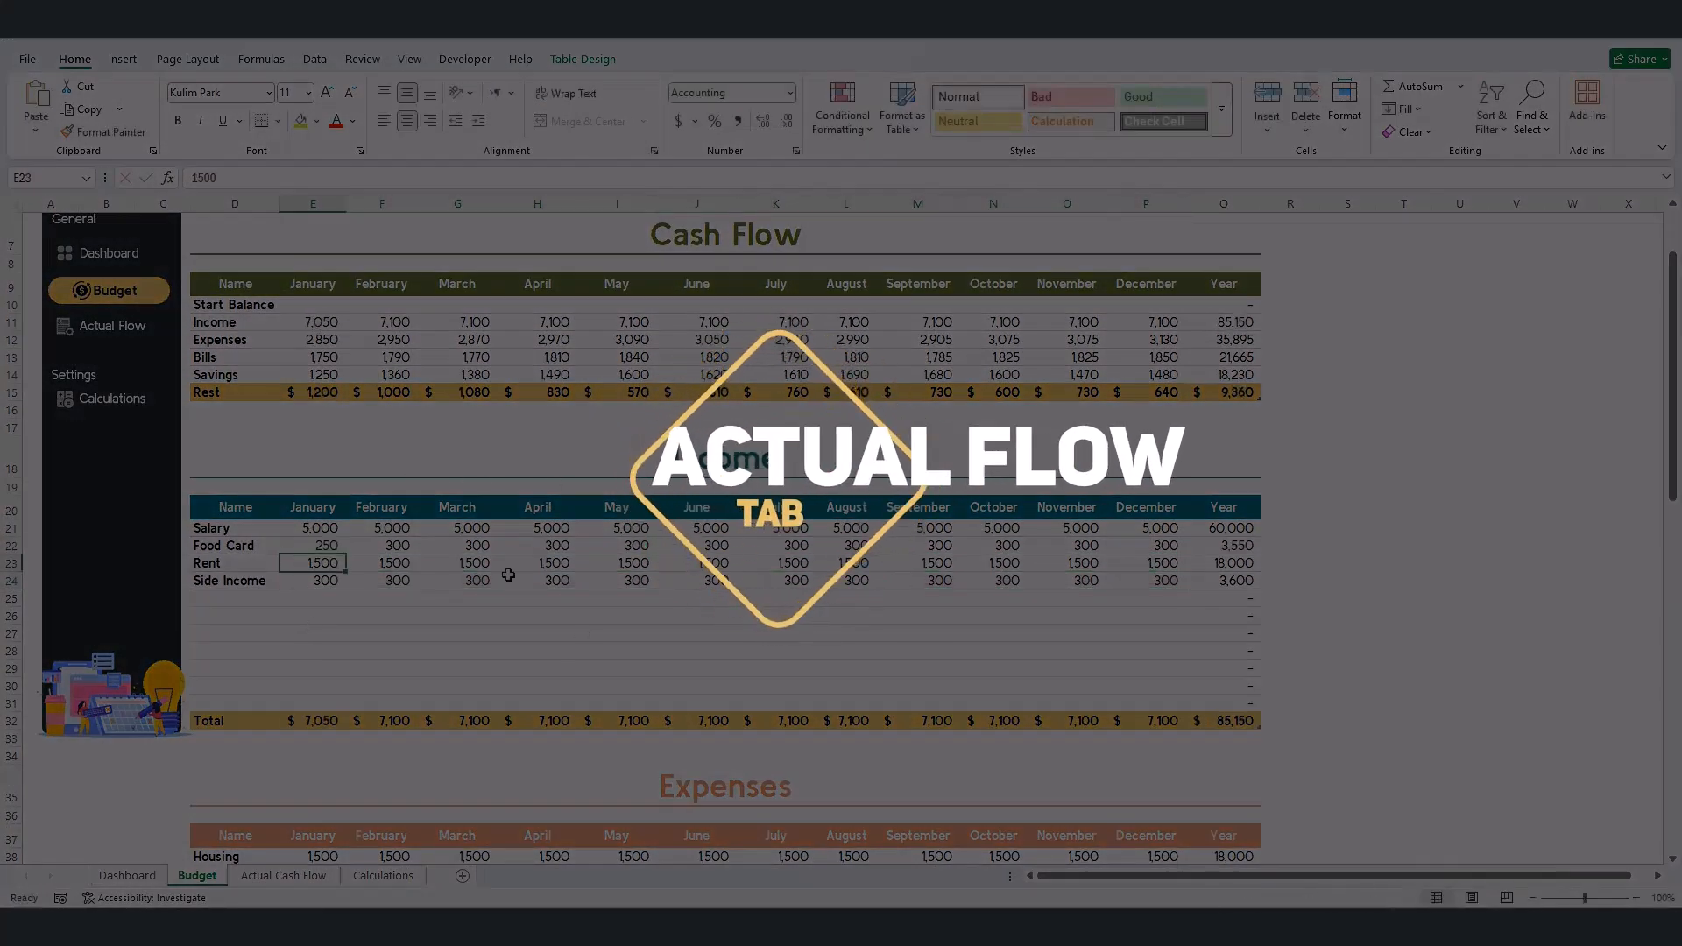
pyautogui.click(108, 431)
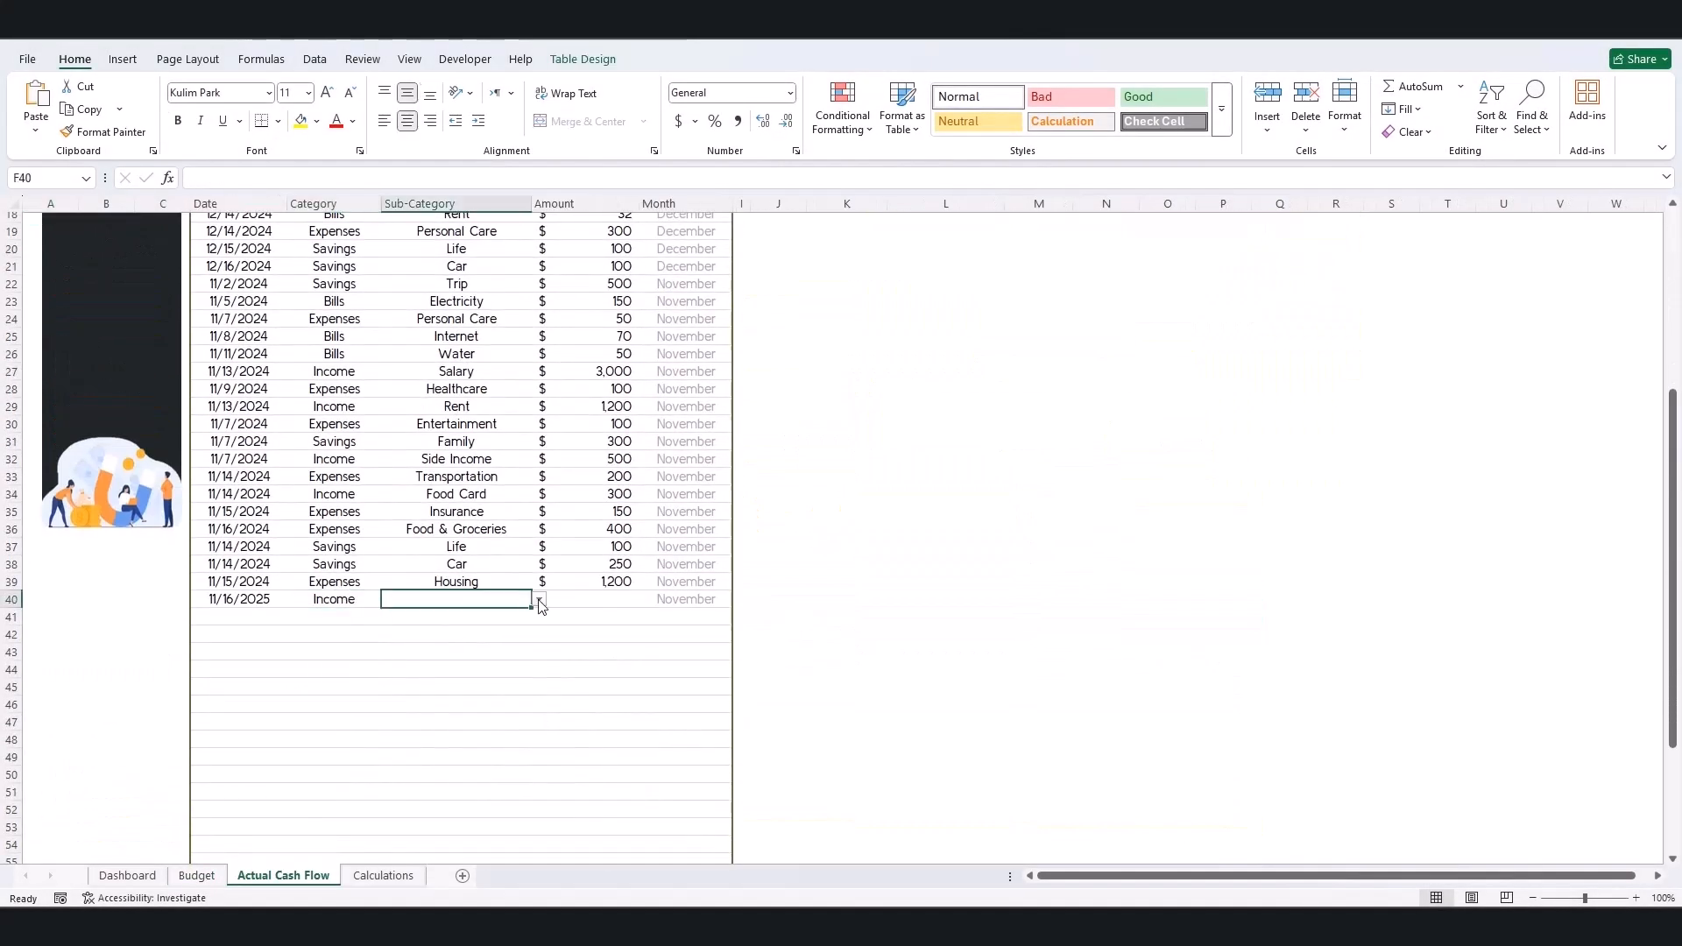
# - Enter 2000 as the Amount for the 11/16/2025 income and filter to December salary entries
pyautogui.write('2000')
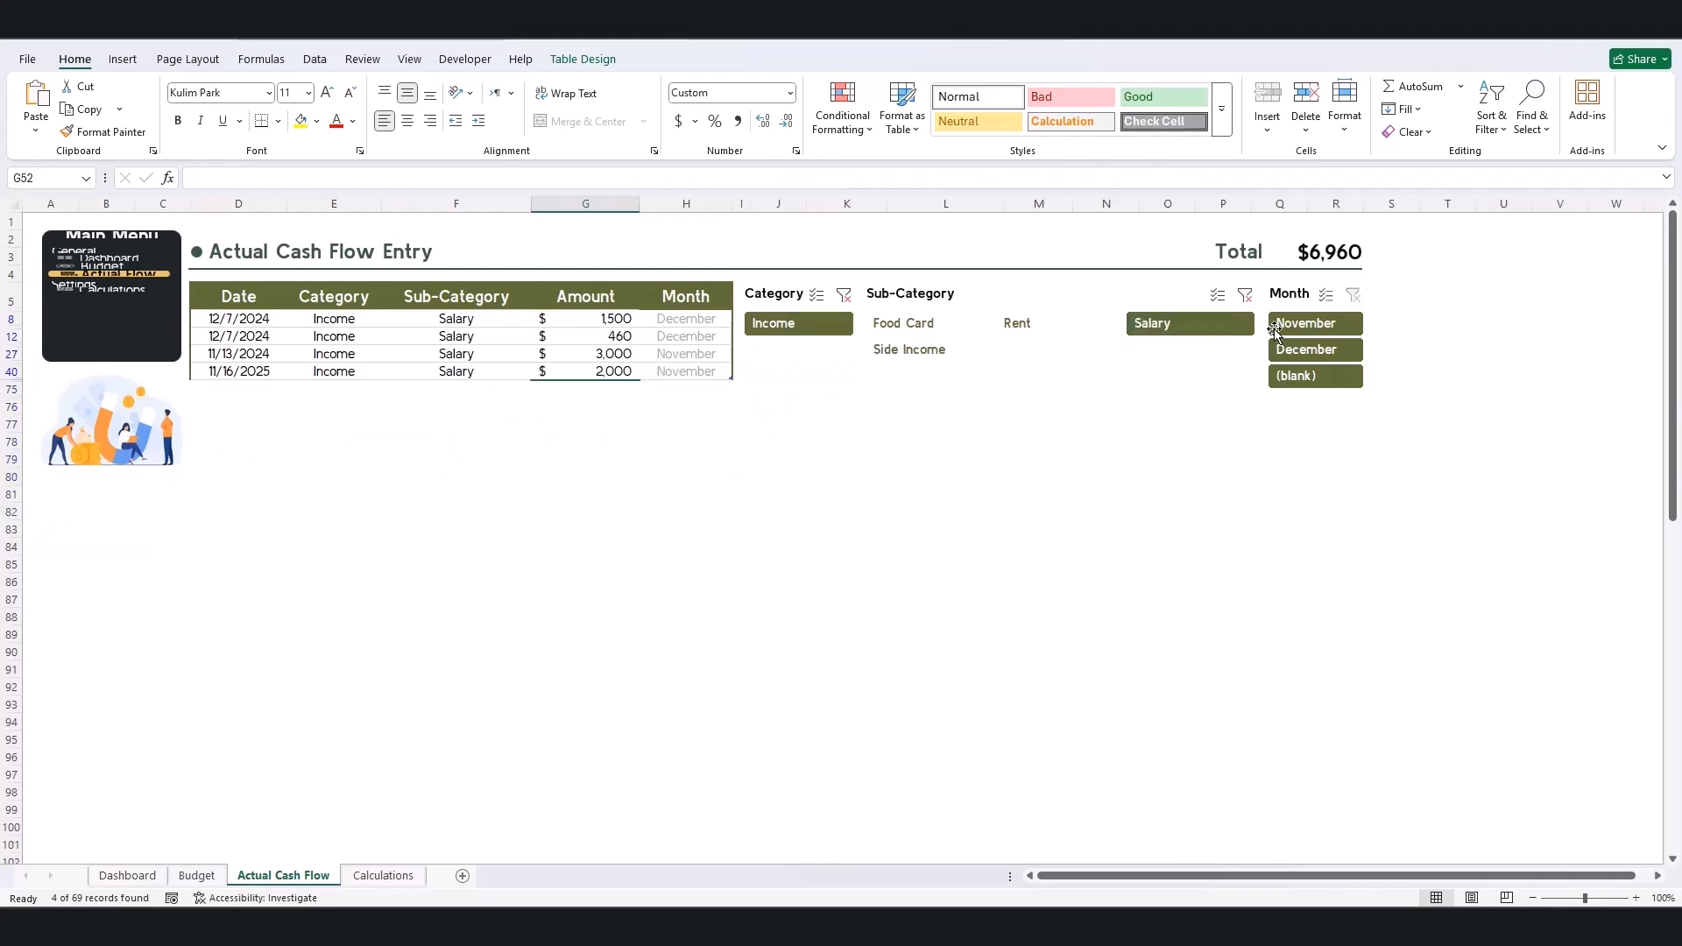
pyautogui.click(1305, 322)
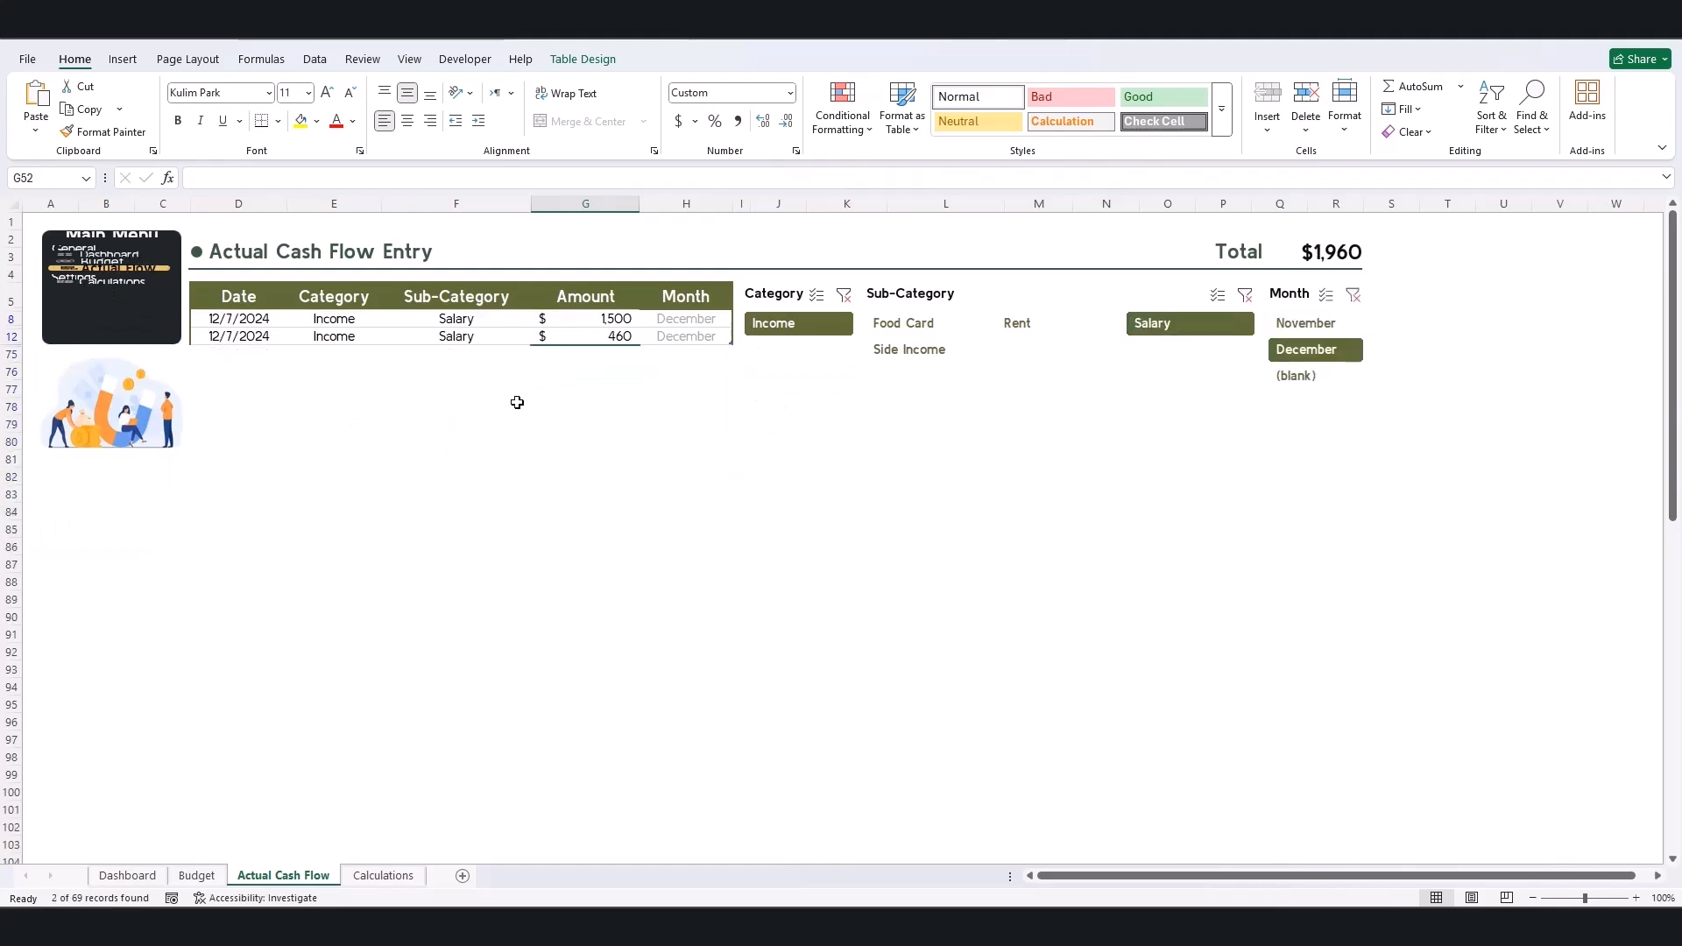
# - Check the Electricity bill's due date in the Budget sheet's Bills table, then return to the Dashboard
pyautogui.click(1305, 323)
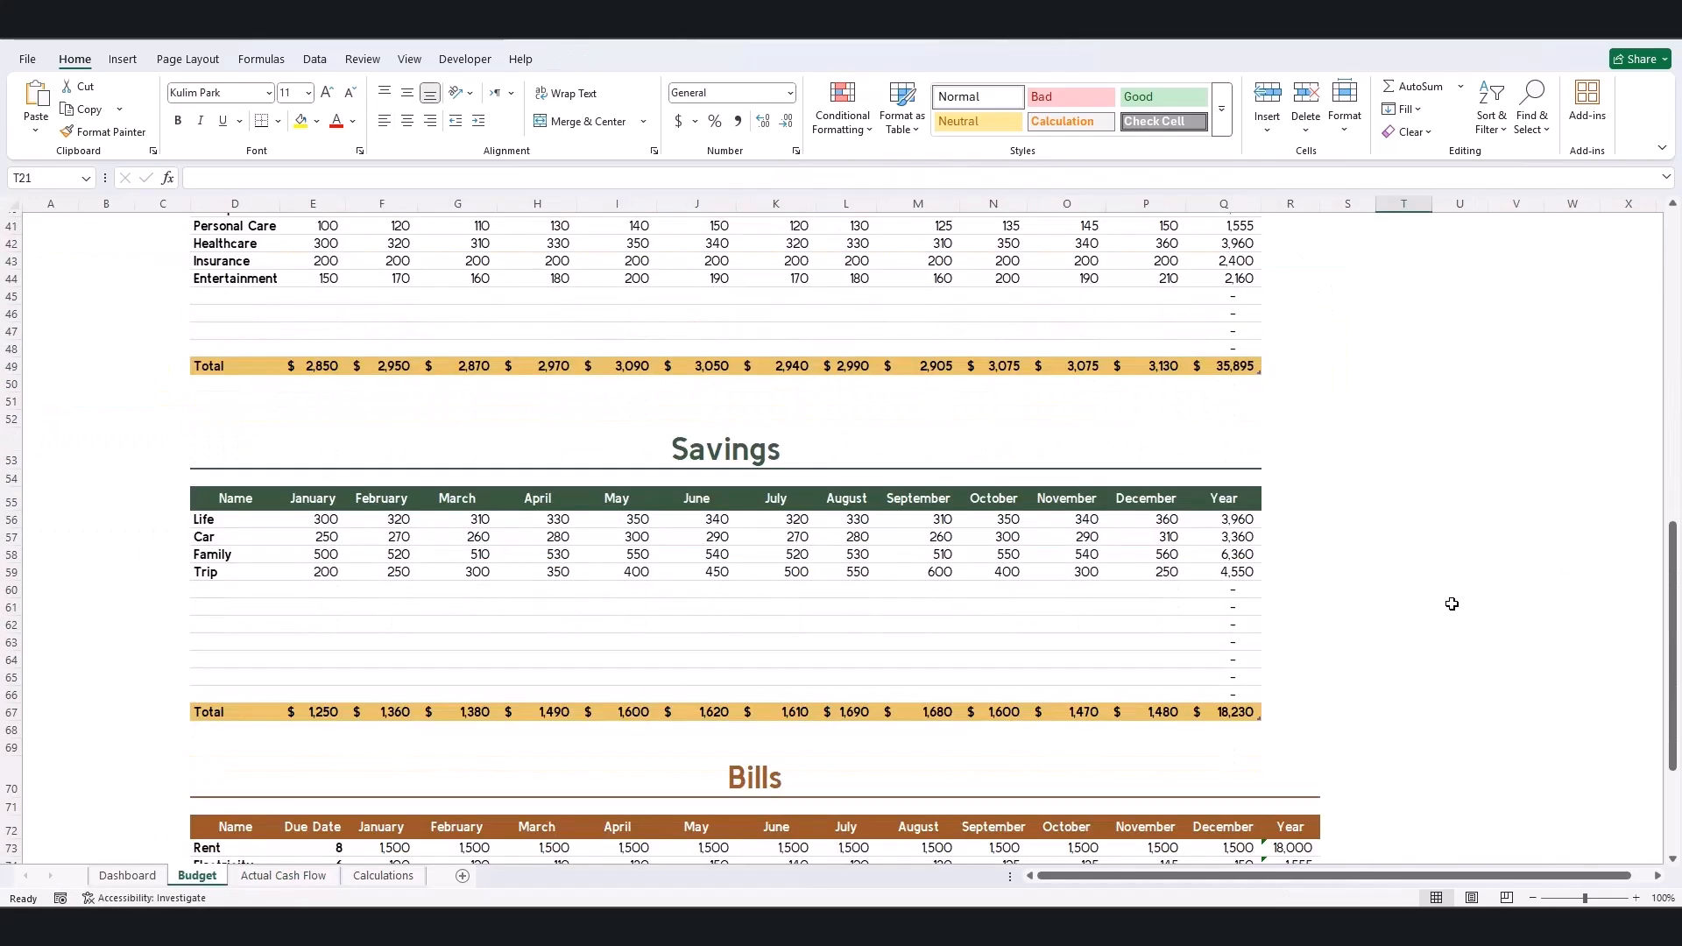
pyautogui.scroll(-3)
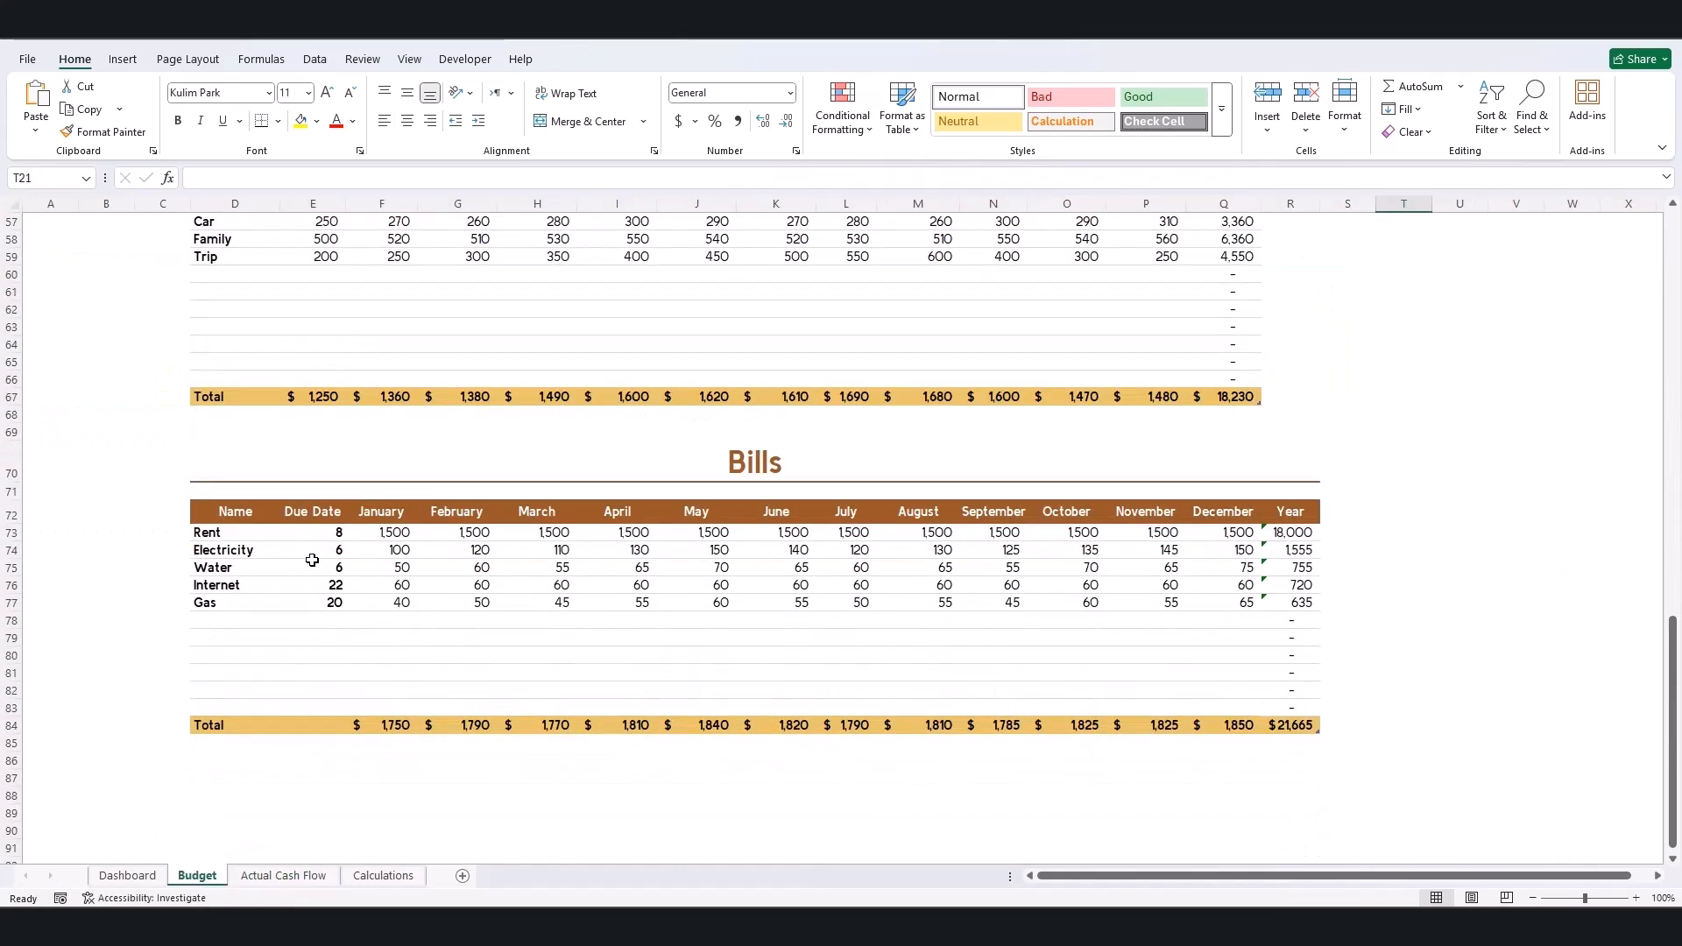
pyautogui.click(312, 549)
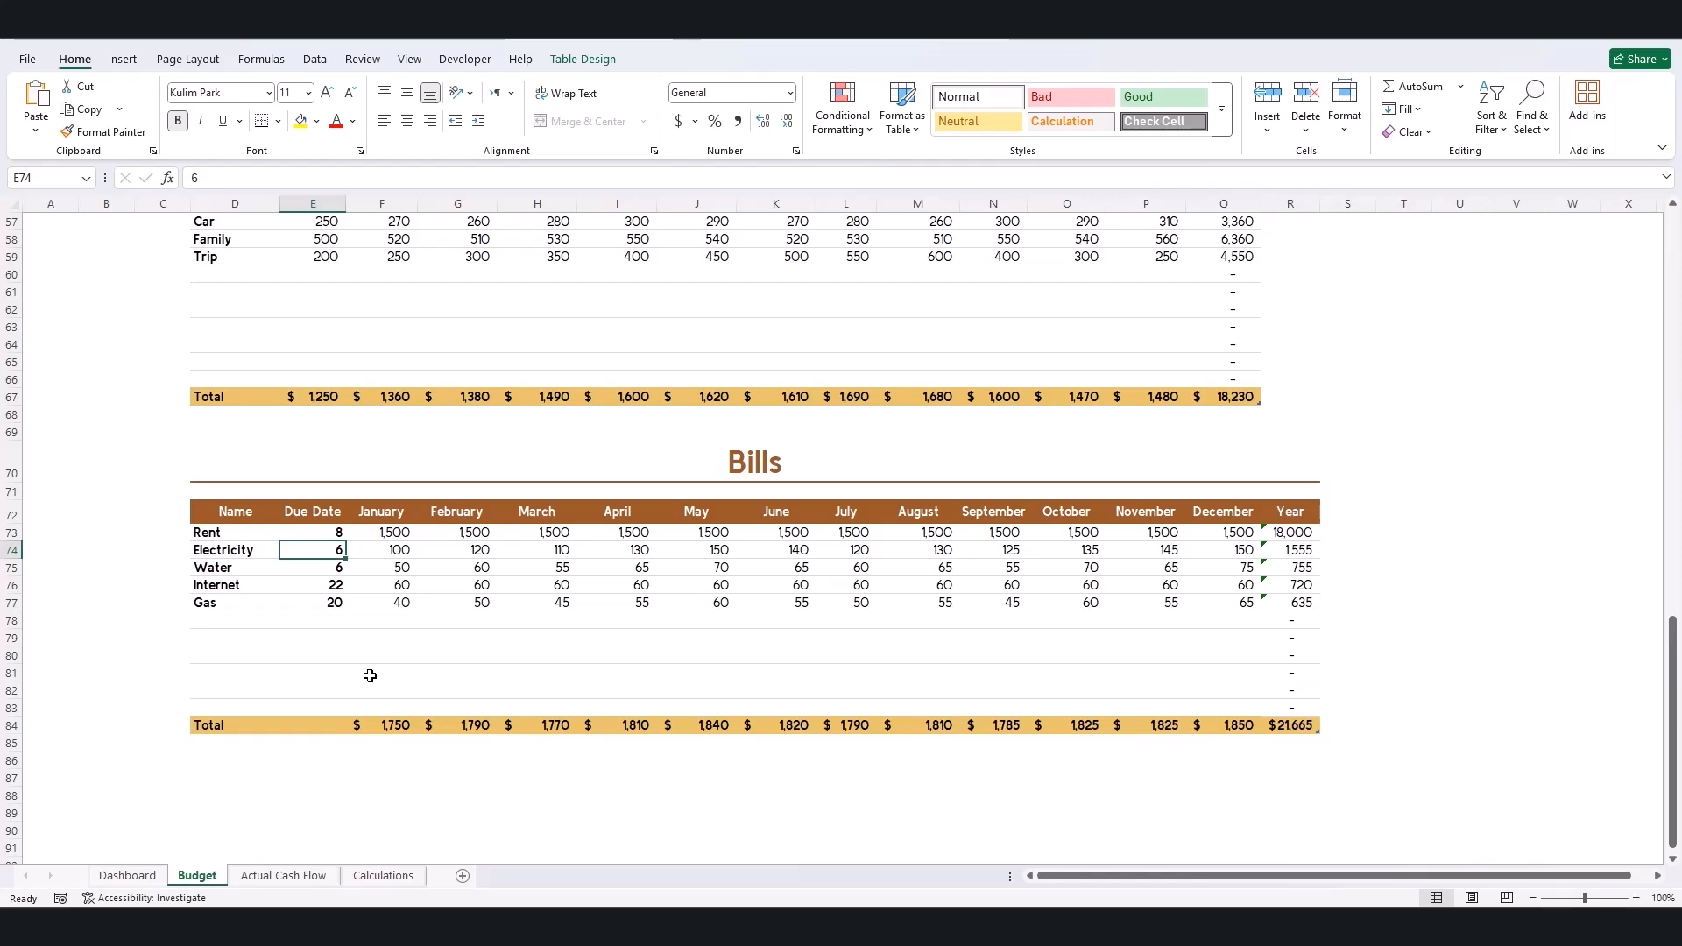
pyautogui.click(126, 876)
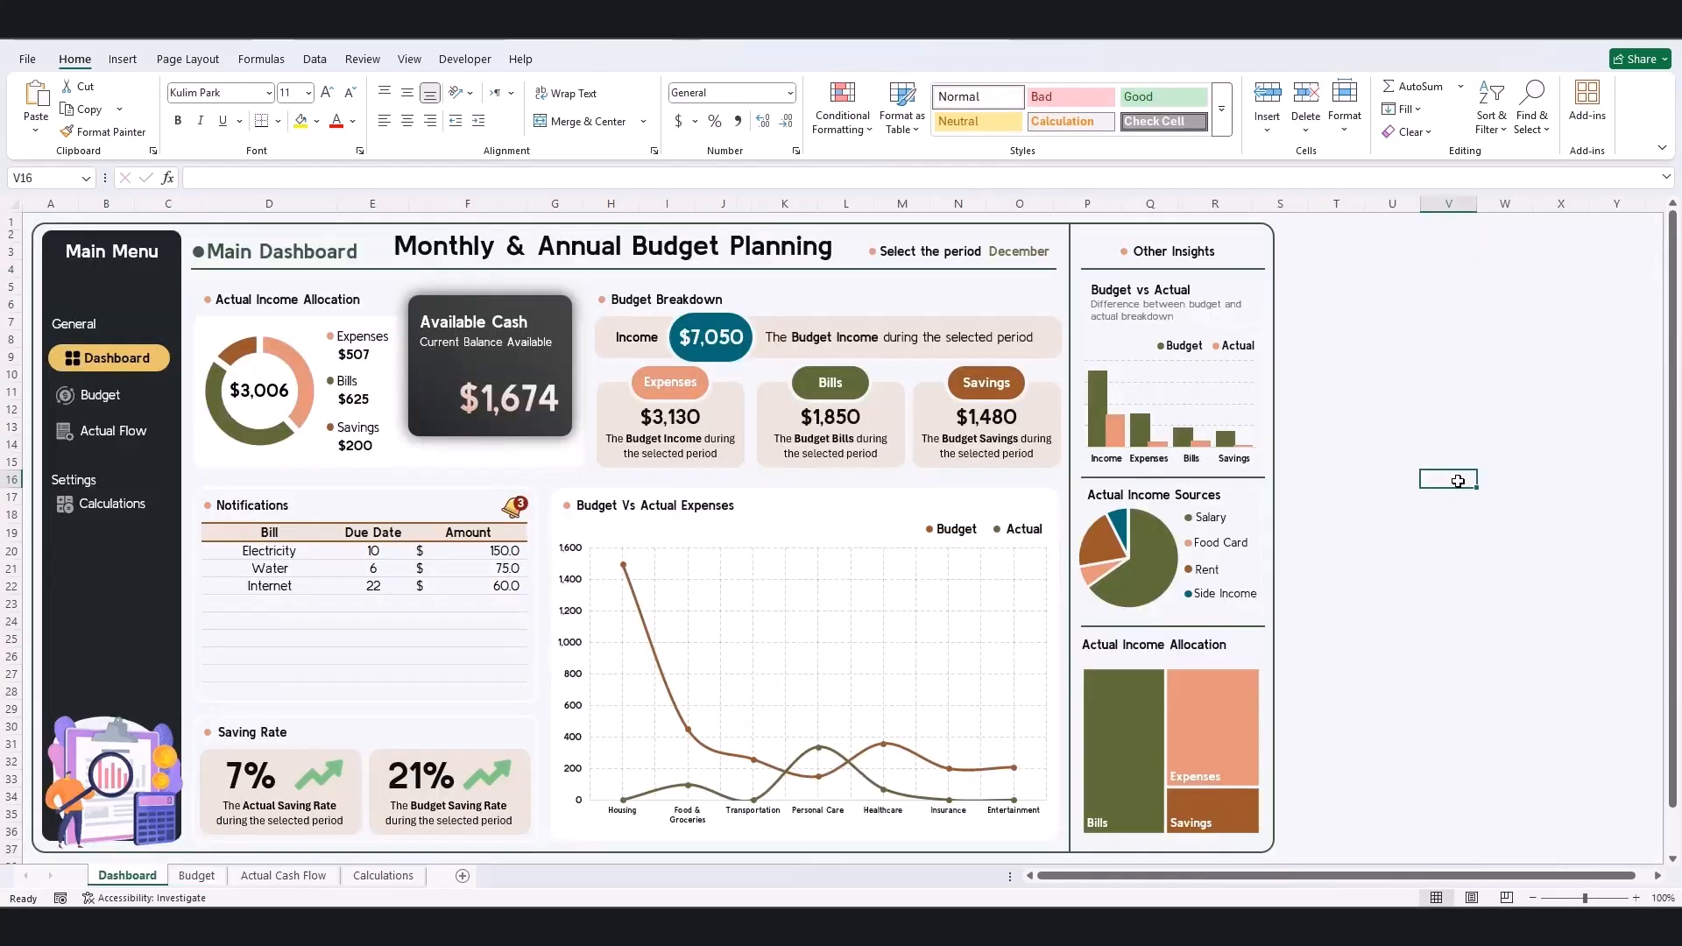